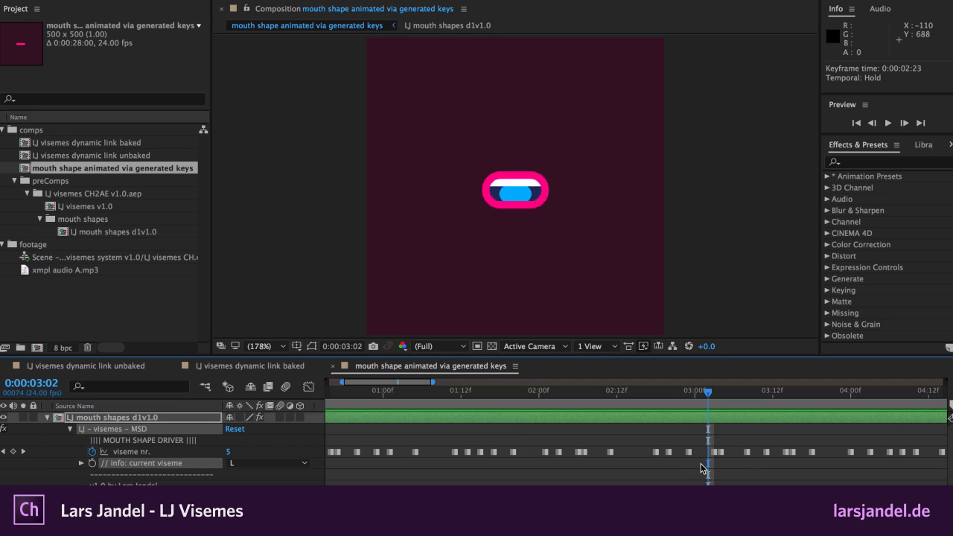
mouse_move(693, 467)
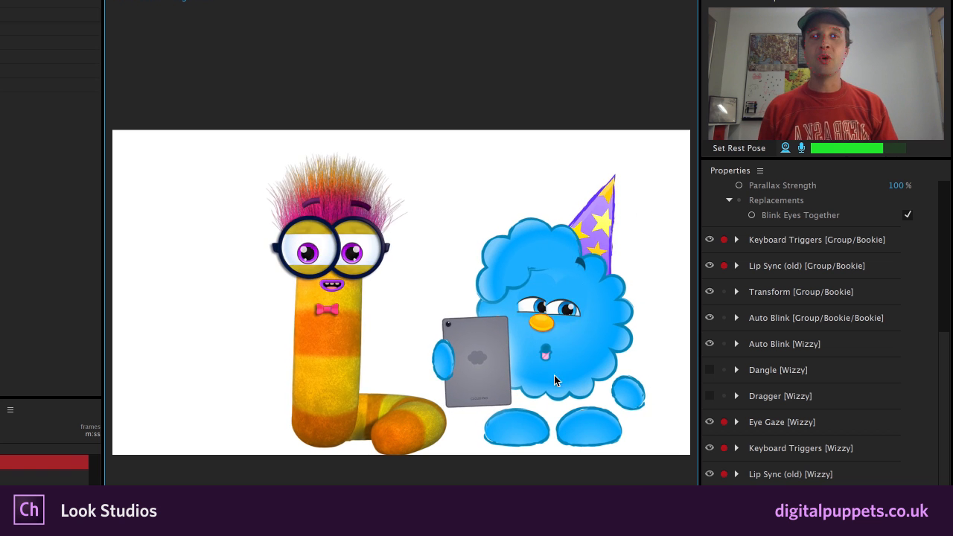
Open the Dual puppet in Rig mode and inspect its Bookie and Wizzy-Puppet-1 layers
left_click(438, 5)
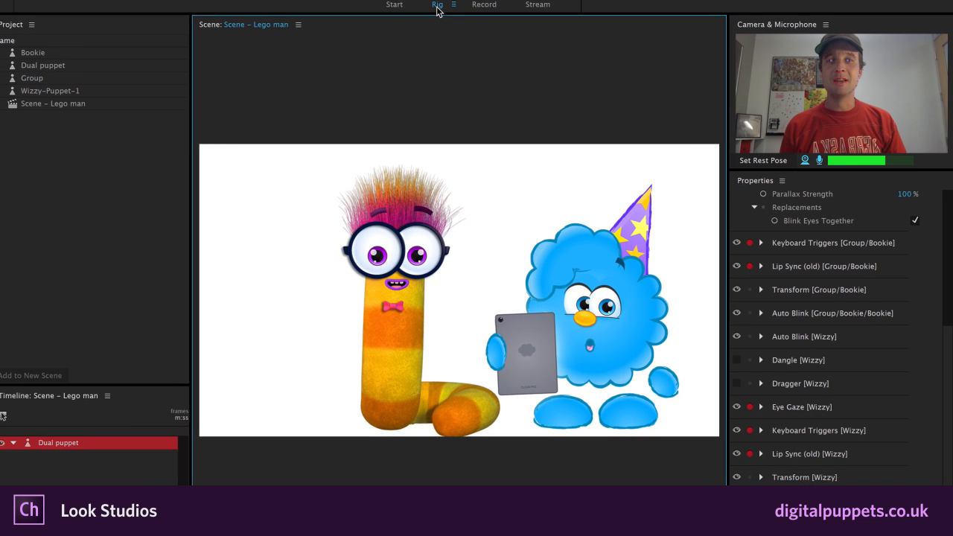
left_click(437, 4)
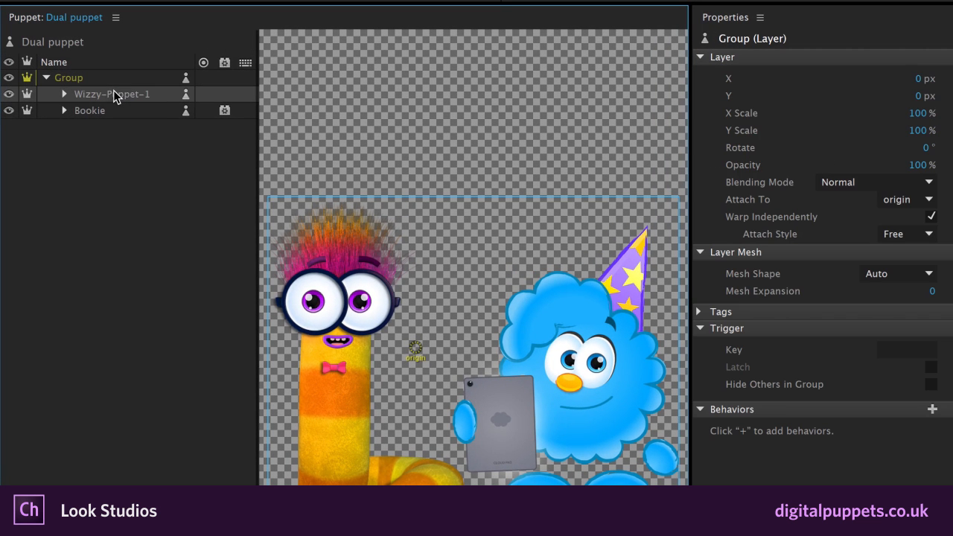
left_click(90, 111)
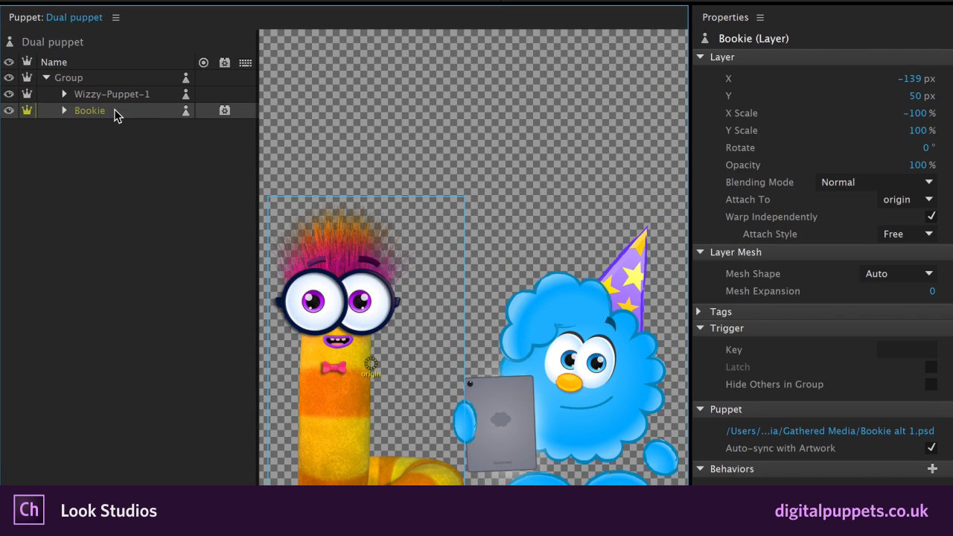
left_click(111, 94)
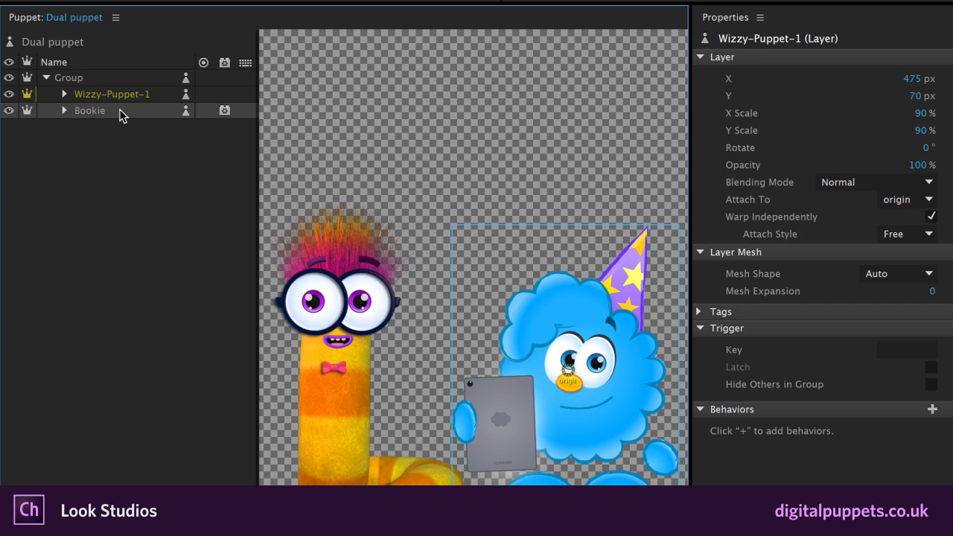
left_click(89, 110)
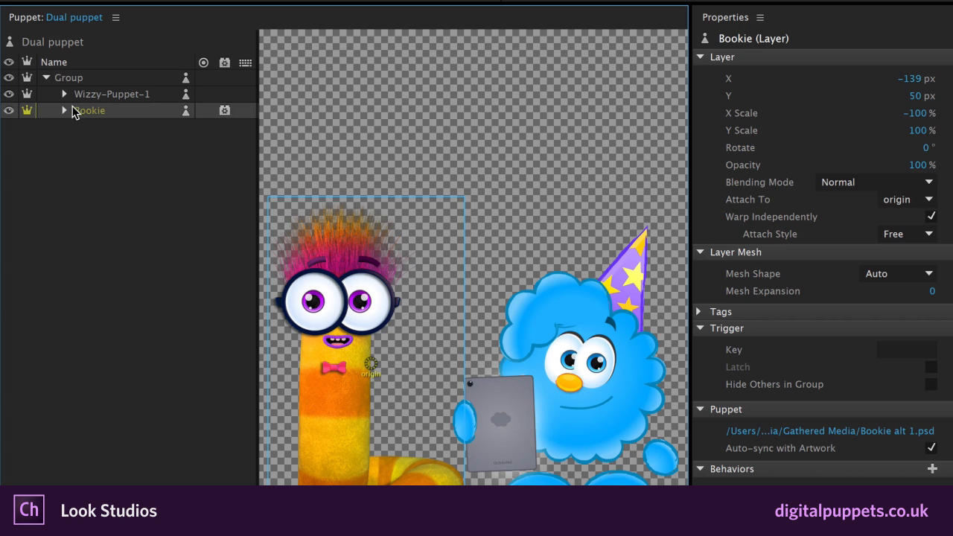
Expand Bookie's layers down to the mouths and check the Neutral mouth's trigger key E
left_click(65, 110)
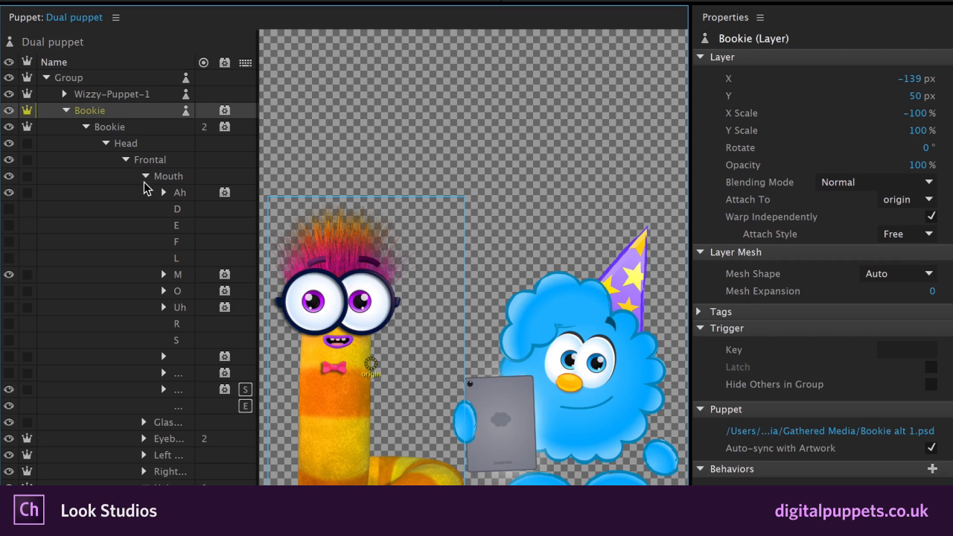
mouse_move(268, 402)
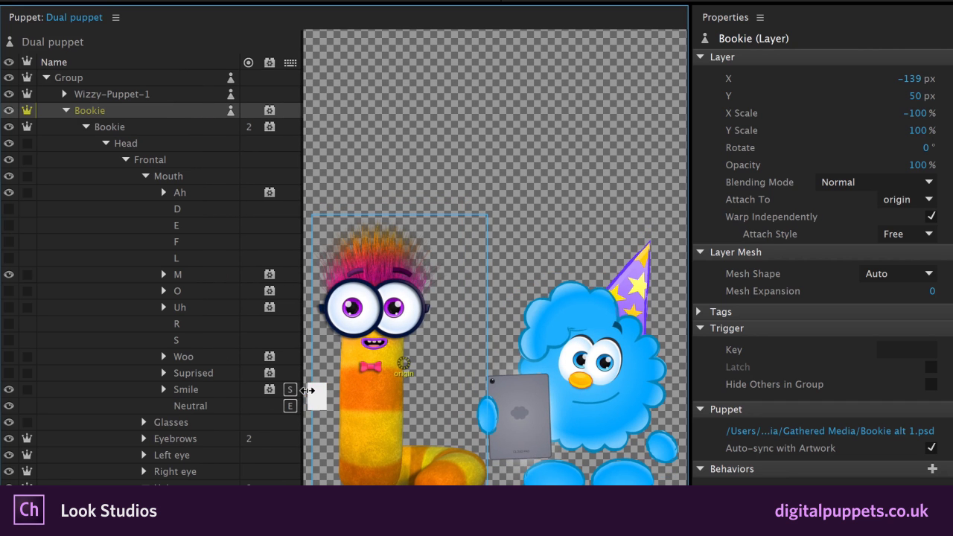
left_click(190, 406)
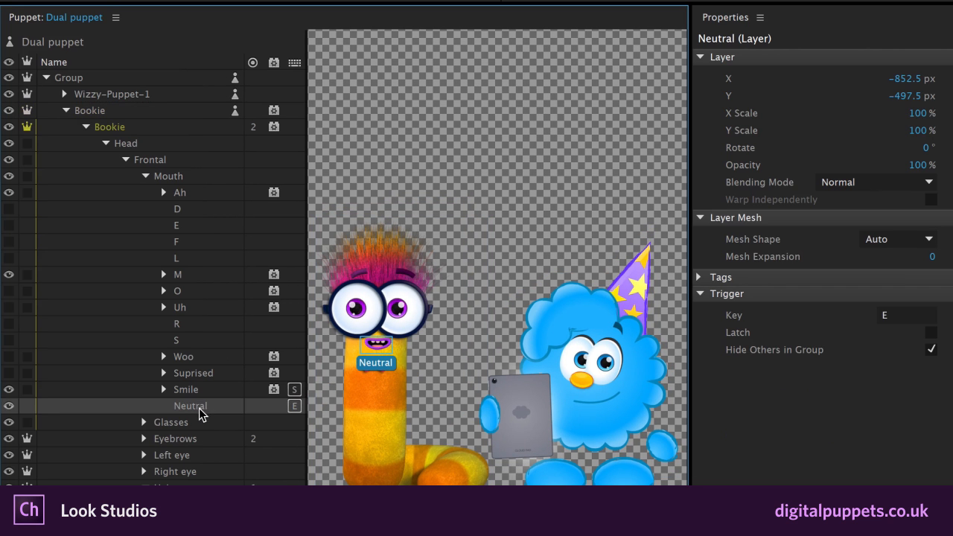
mouse_move(260, 416)
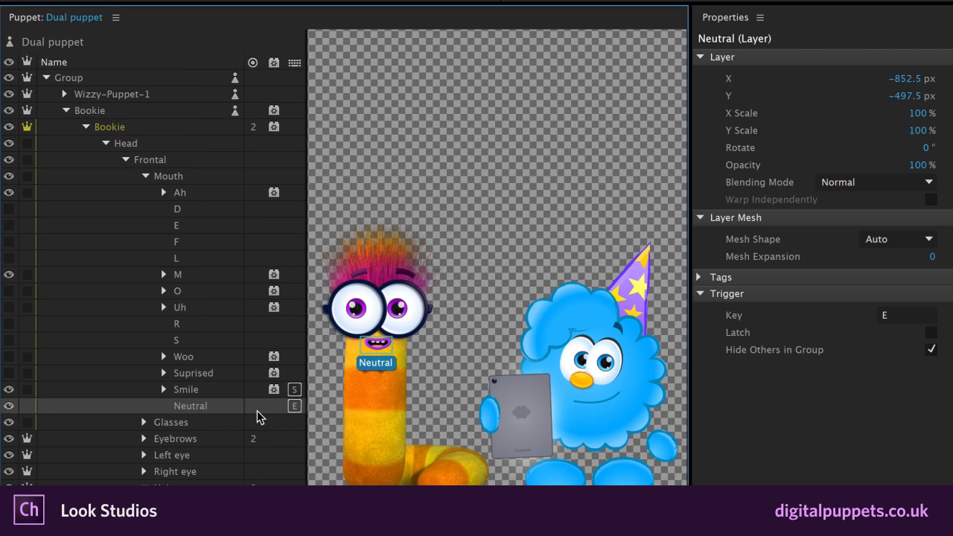
mouse_move(115, 75)
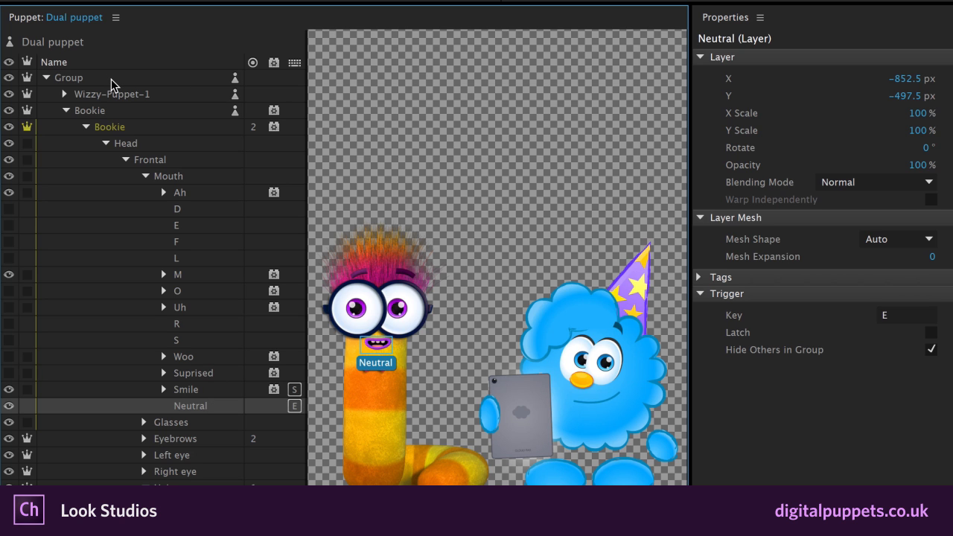
left_click(68, 77)
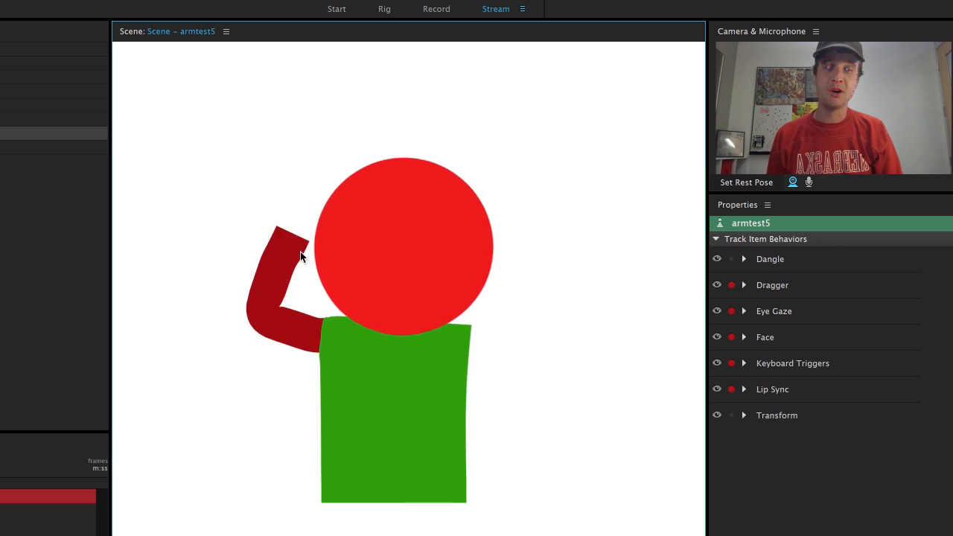
In Rig mode, select armtest5's Group layer and the Draggable handle on its arm
left_click(384, 9)
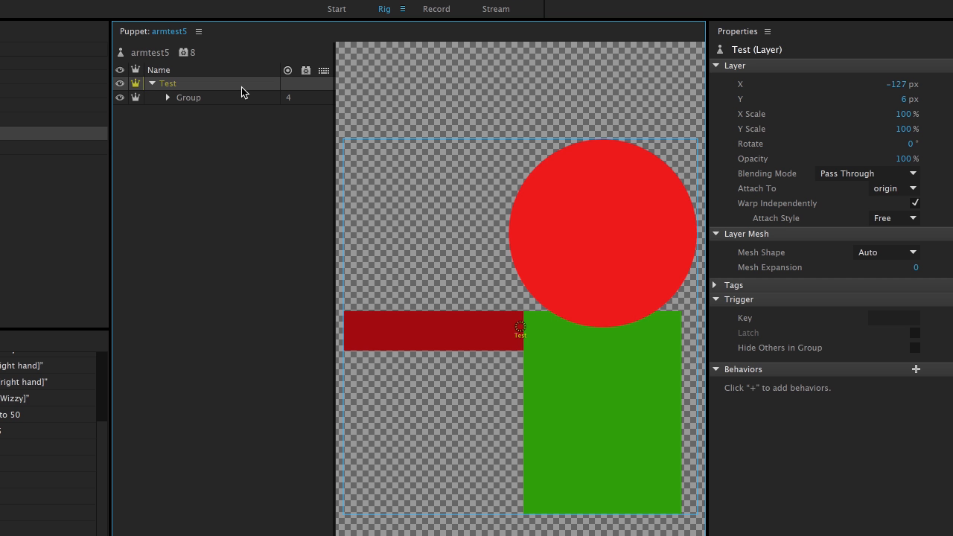
left_click(188, 97)
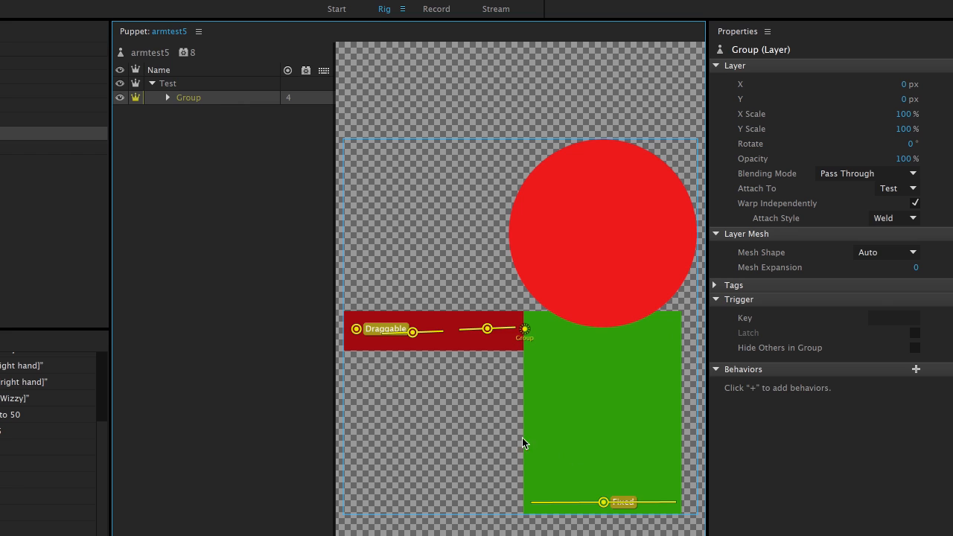
mouse_move(637, 483)
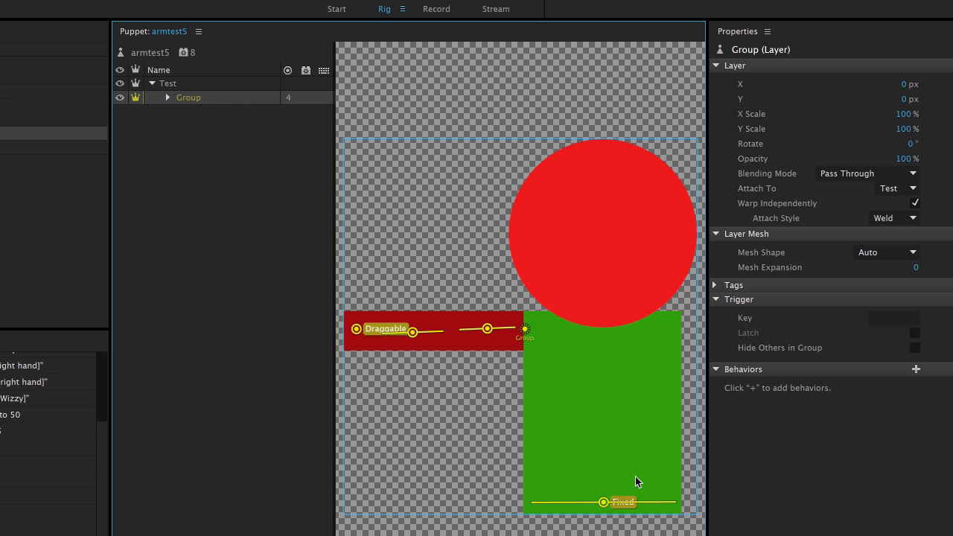
left_click(603, 502)
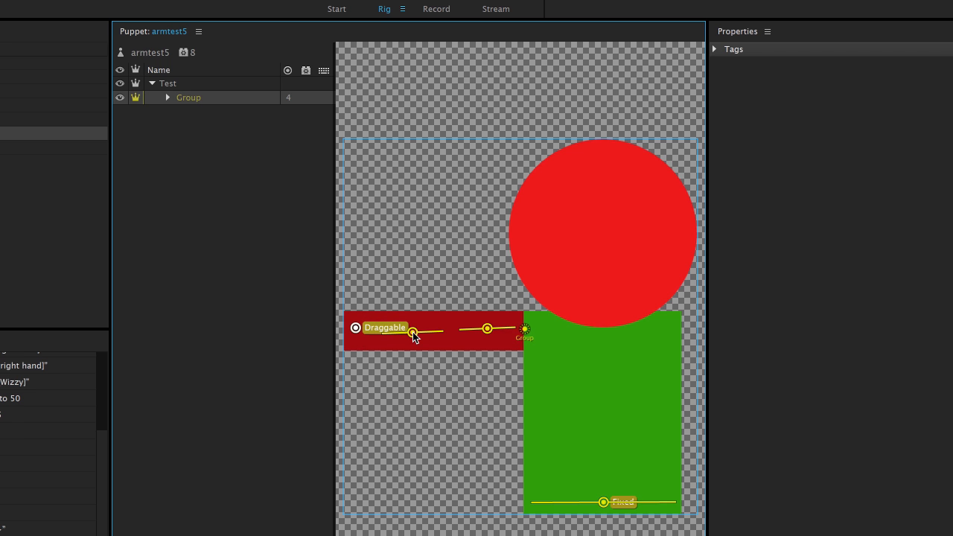
mouse_move(490, 341)
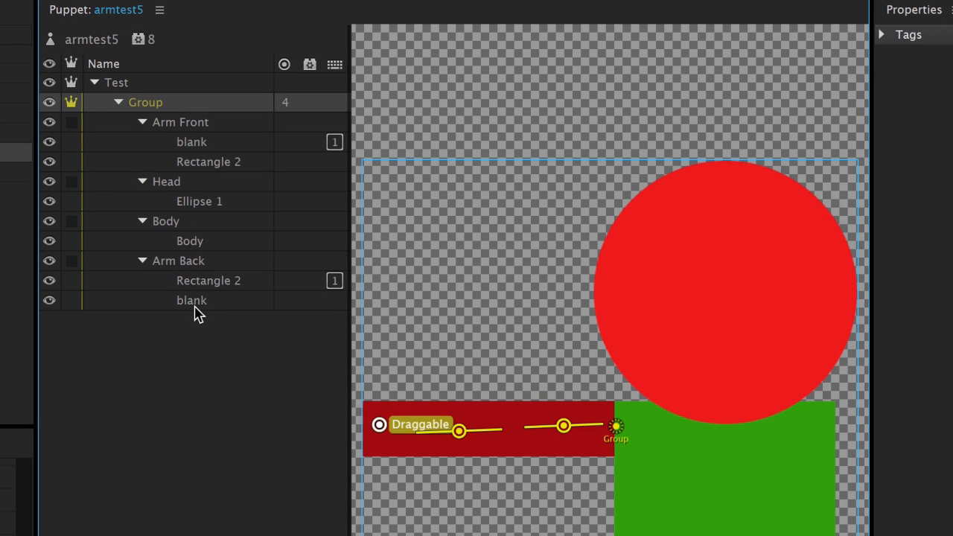
mouse_move(197, 221)
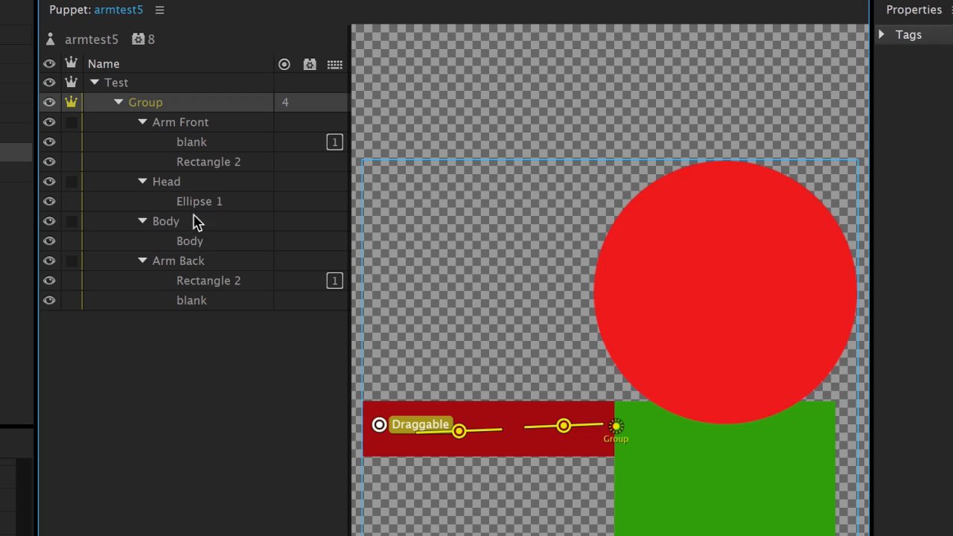
mouse_move(95, 101)
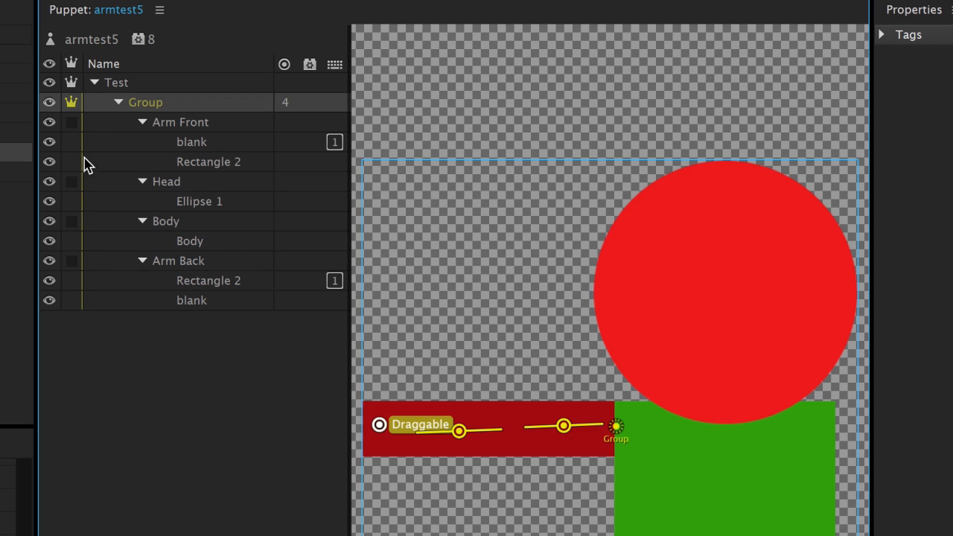
mouse_move(93, 330)
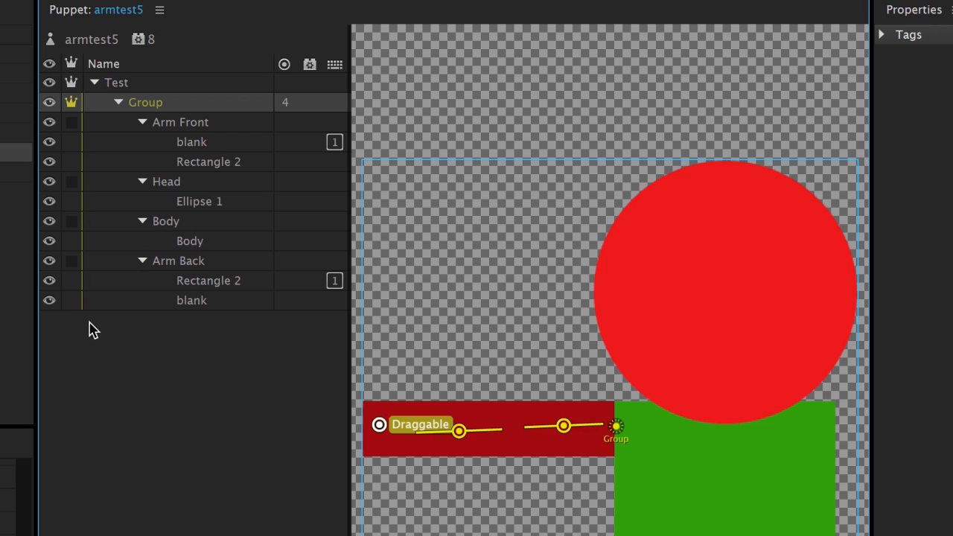
mouse_move(277, 371)
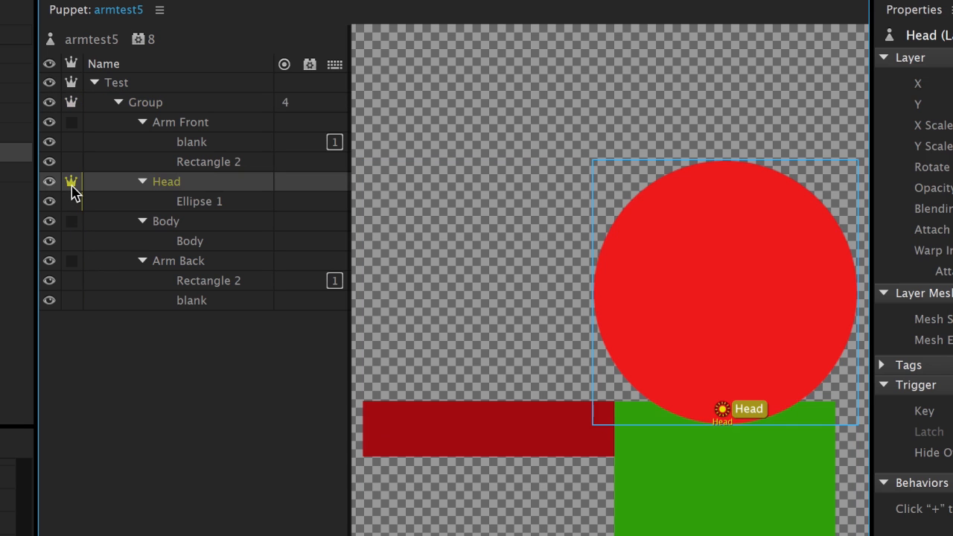
mouse_move(148, 216)
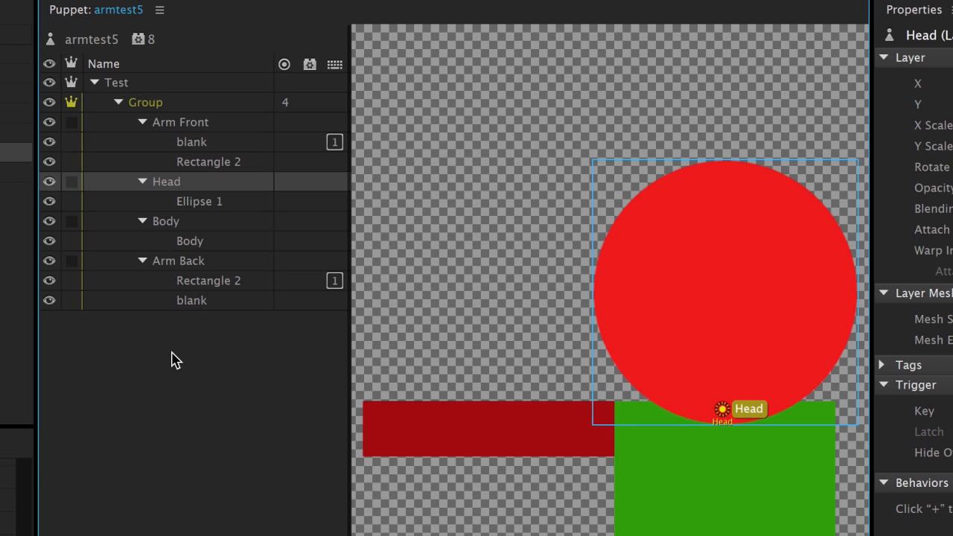
Inspect the Arm Front, Head, and front and back Rectangle 2 layers' trigger settings
left_click(179, 122)
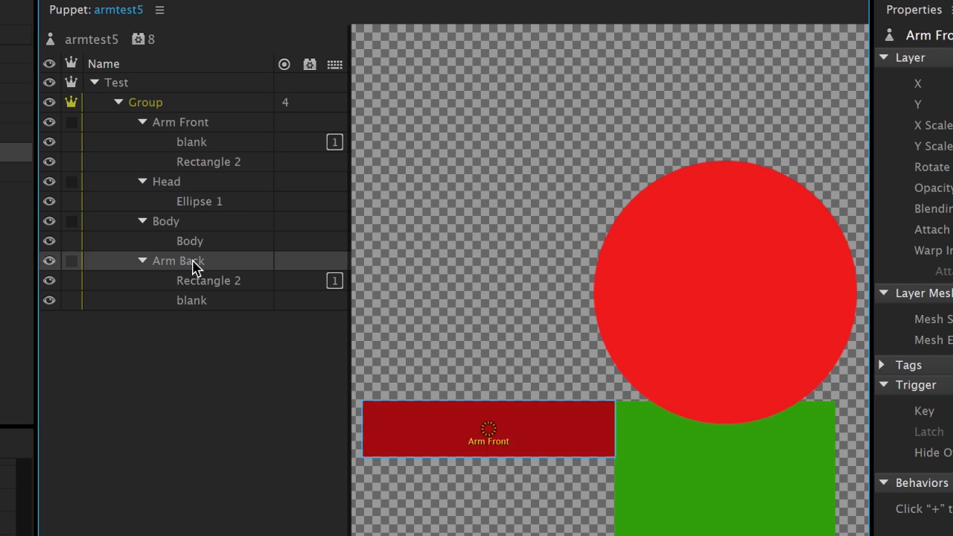
left_click(166, 181)
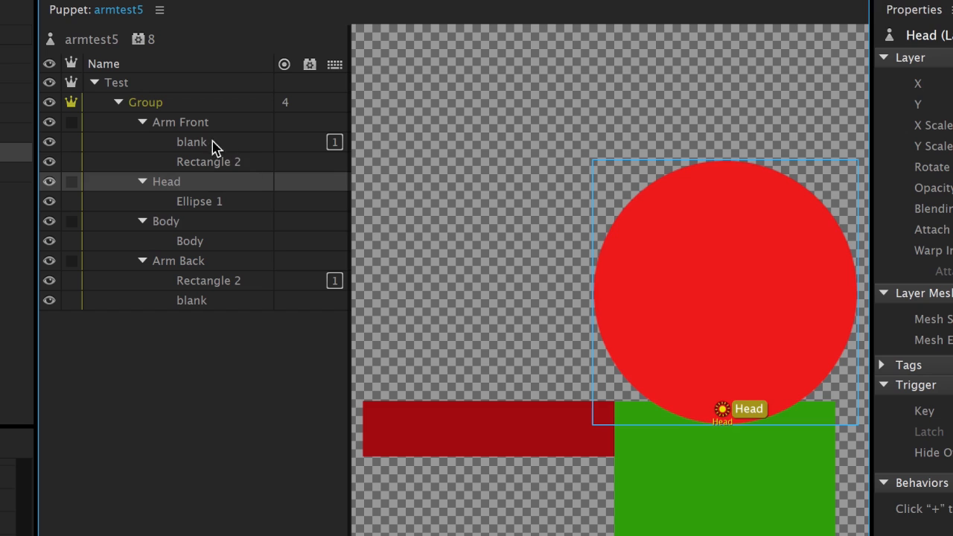
left_click(181, 122)
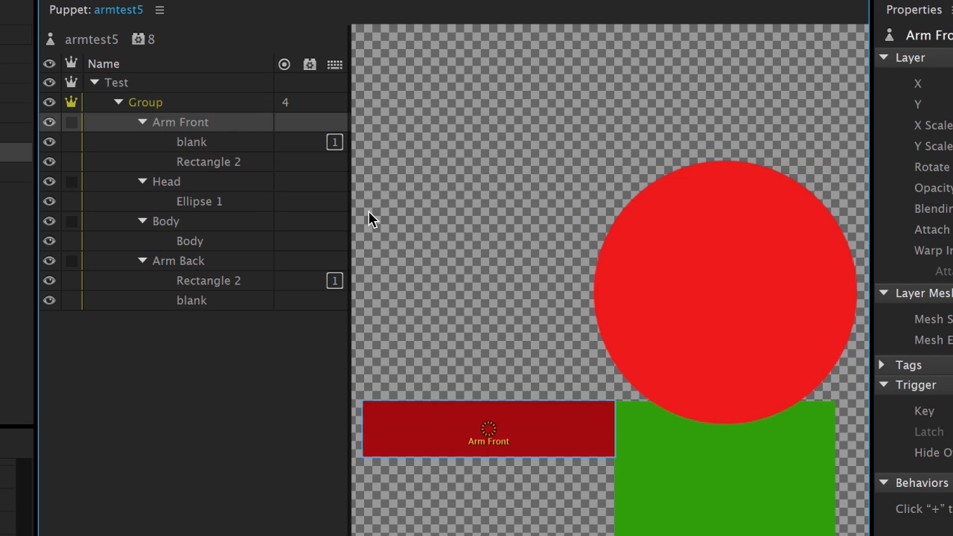
mouse_move(233, 168)
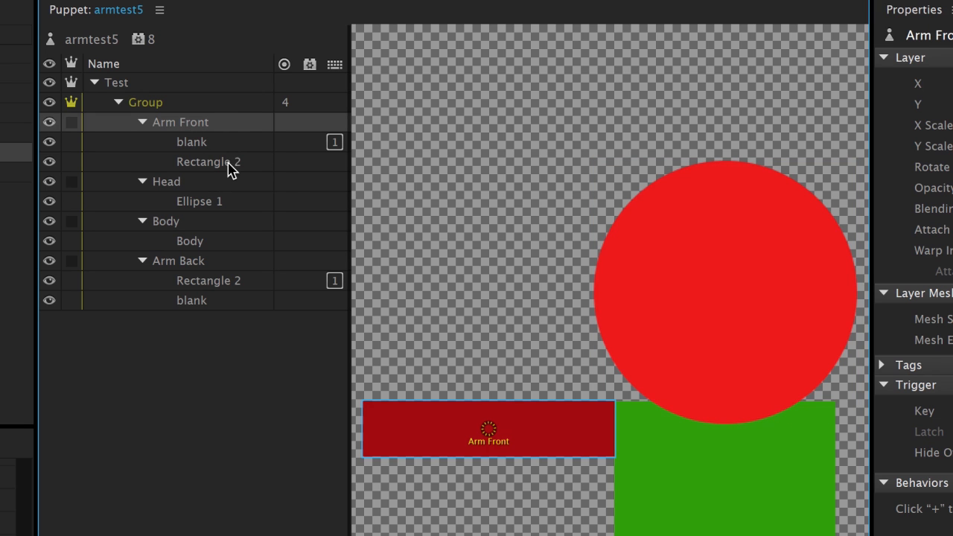
left_click(209, 161)
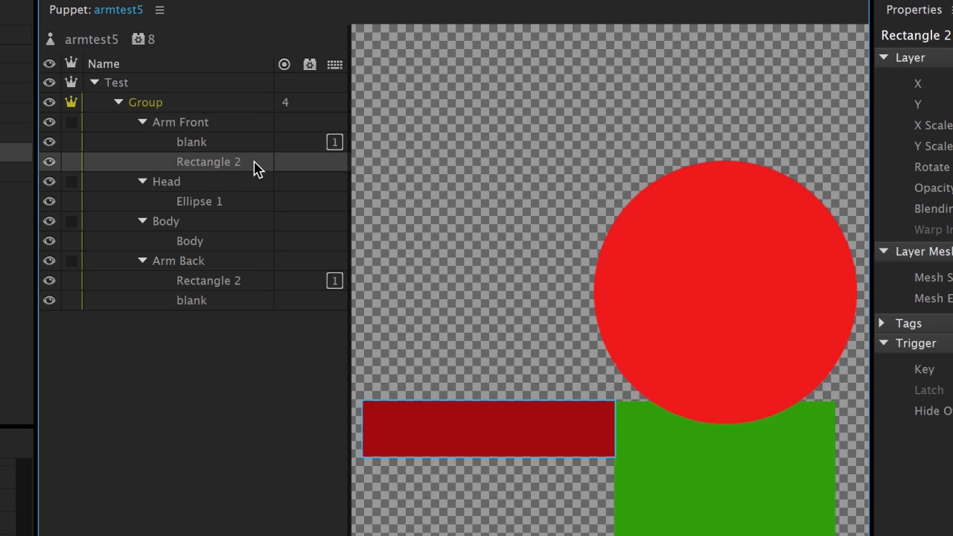
mouse_move(227, 312)
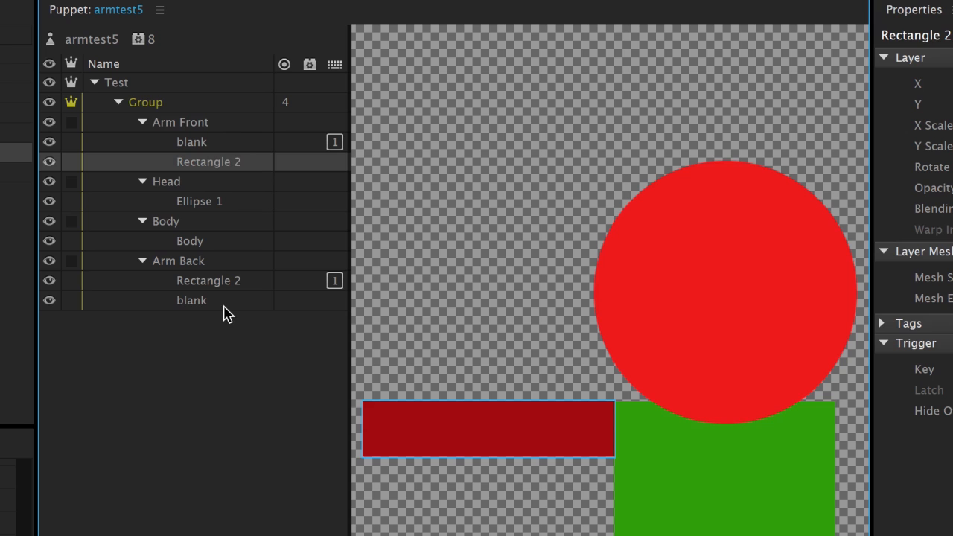
left_click(191, 300)
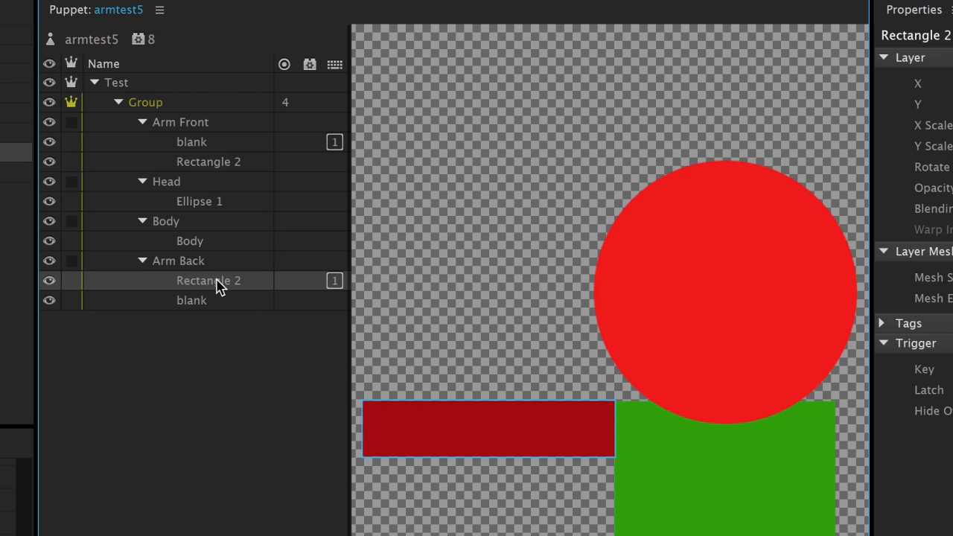
mouse_move(227, 147)
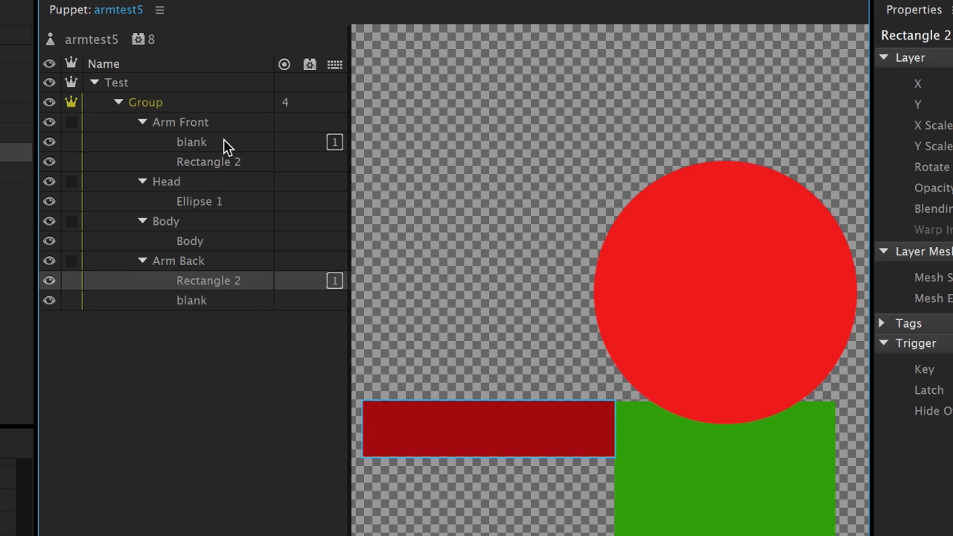
left_click(192, 142)
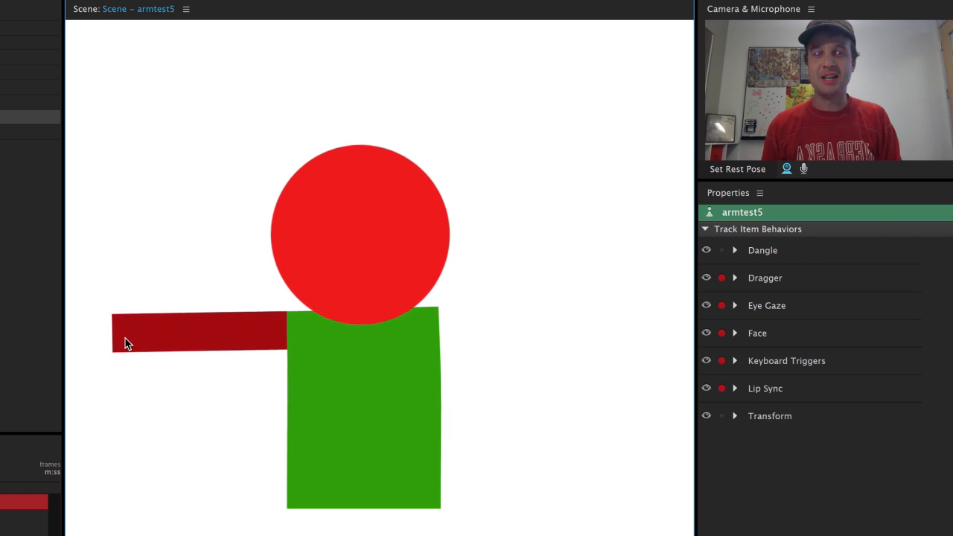
Drag the armtest5 puppet's arm handle to test the front/back arm swap
left_click_drag(126, 342, 324, 227)
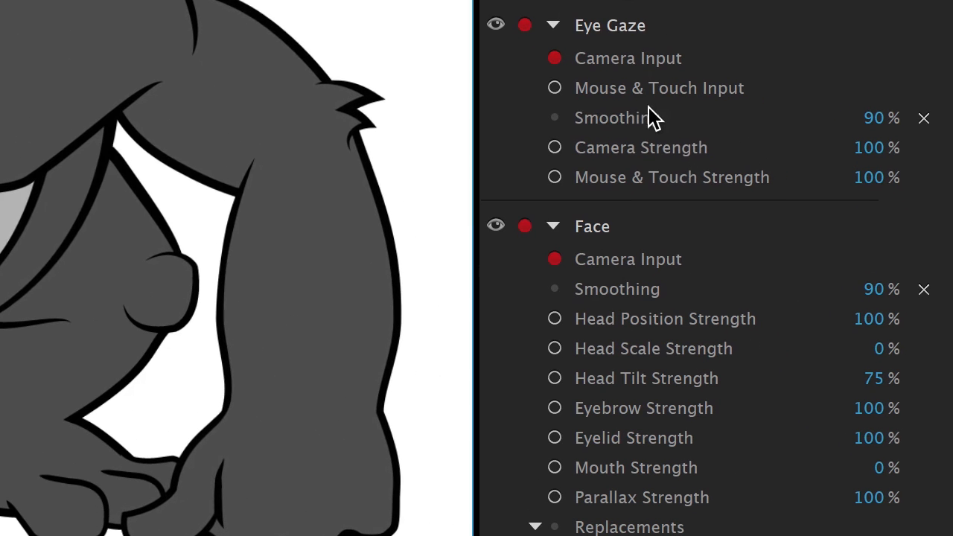
mouse_move(819, 294)
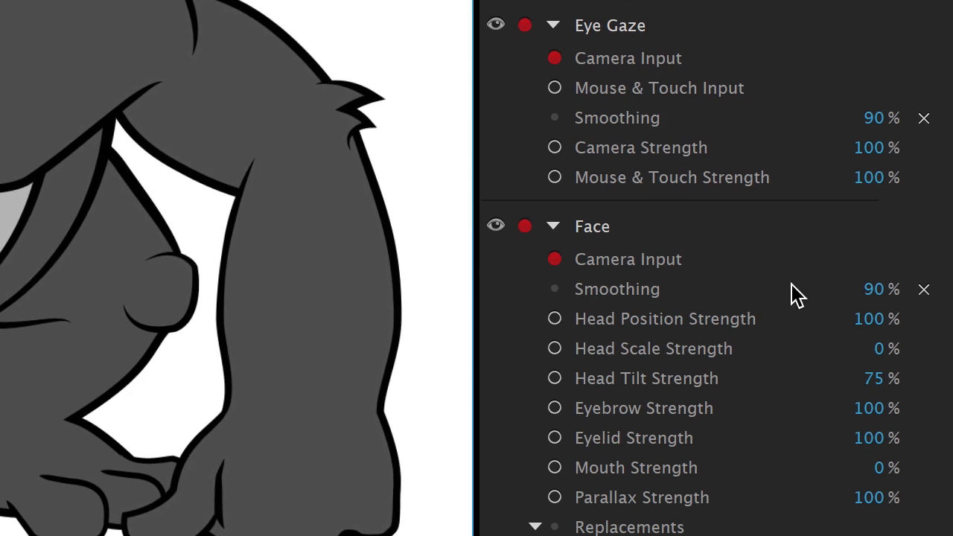
mouse_move(830, 331)
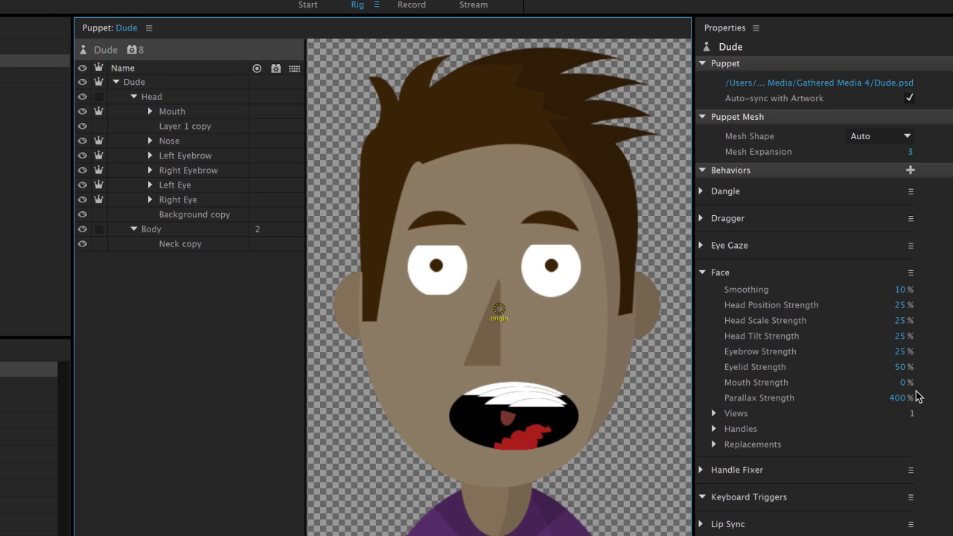
mouse_move(824, 346)
type("80")
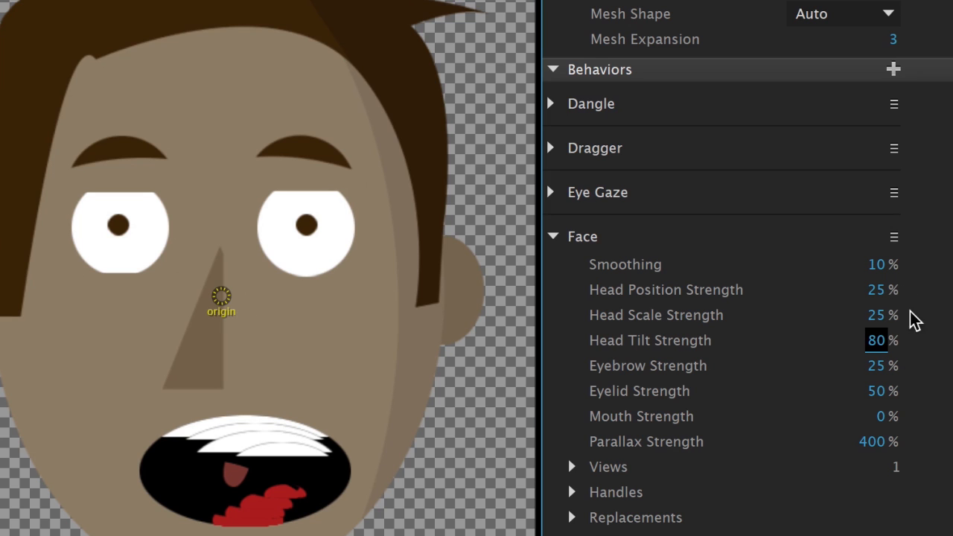
mouse_move(926, 366)
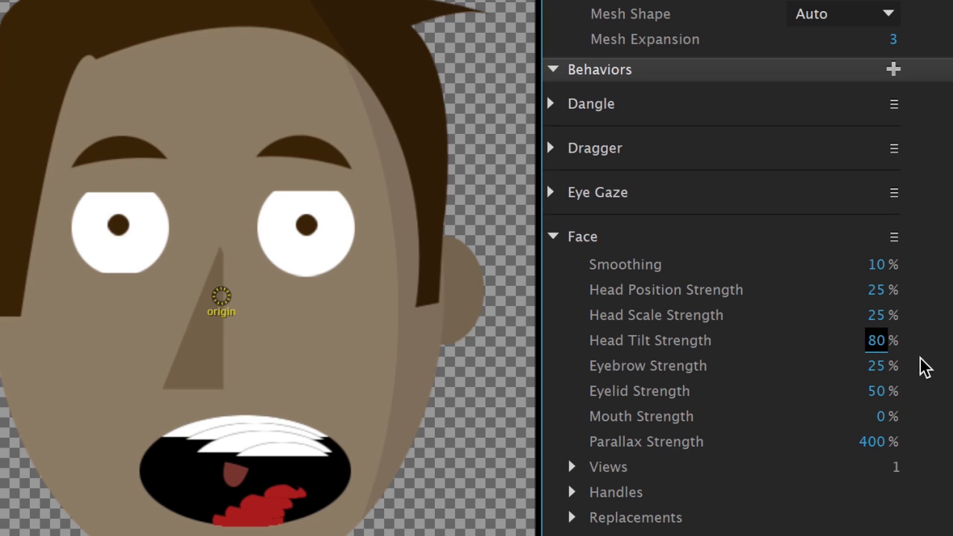
mouse_move(935, 373)
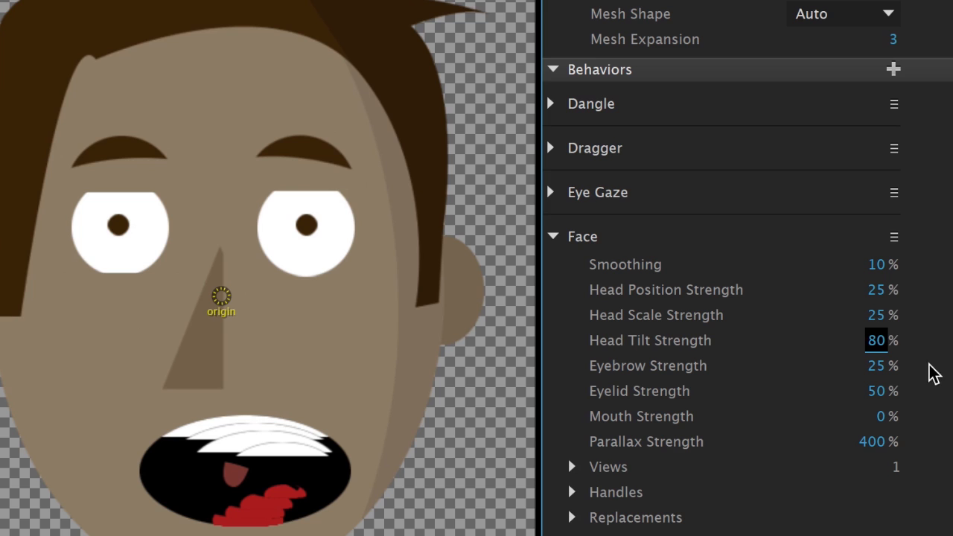